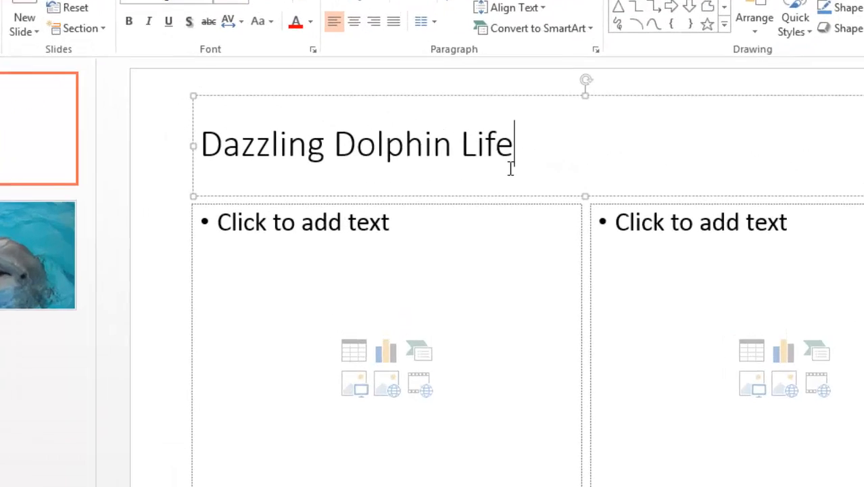
Set the selected title in Baskerville Old Face at 60 points, then enlarge it one step.
{"action": "triple_click", "coordinate": [357, 144]}
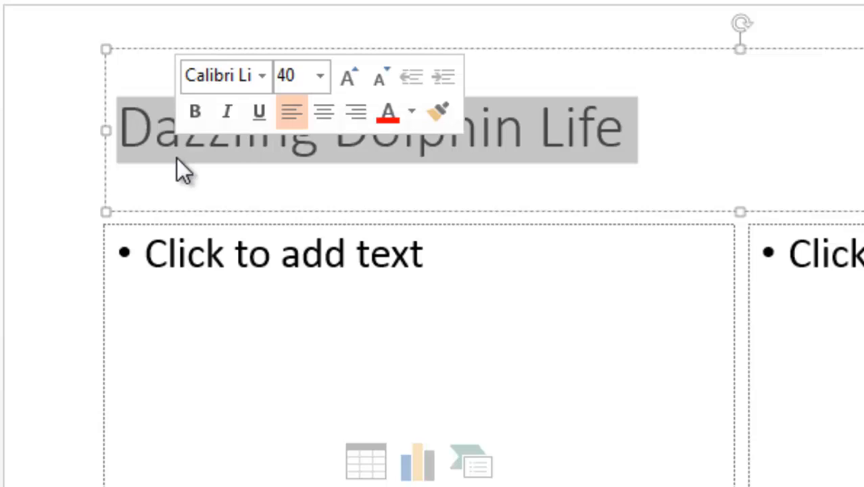
{"action": "mouse_move", "coordinate": [262, 98]}
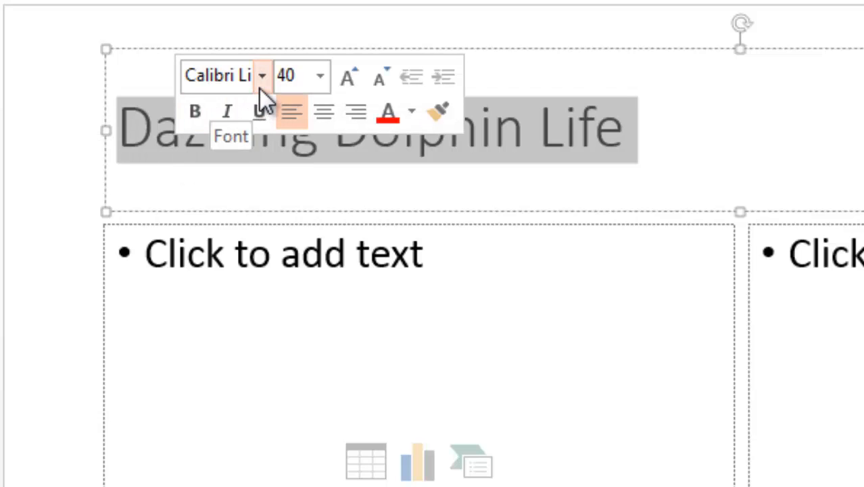
{"action": "left_click", "coordinate": [262, 75]}
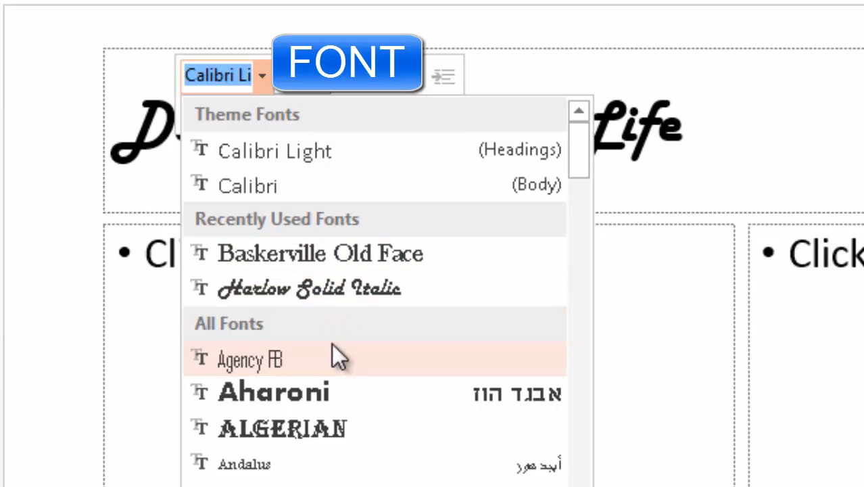
{"action": "left_click", "coordinate": [319, 253]}
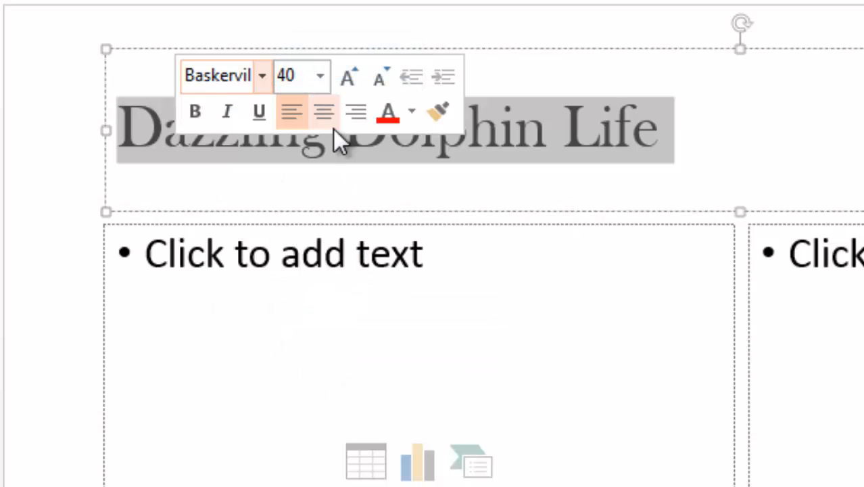
{"action": "left_click", "coordinate": [320, 75]}
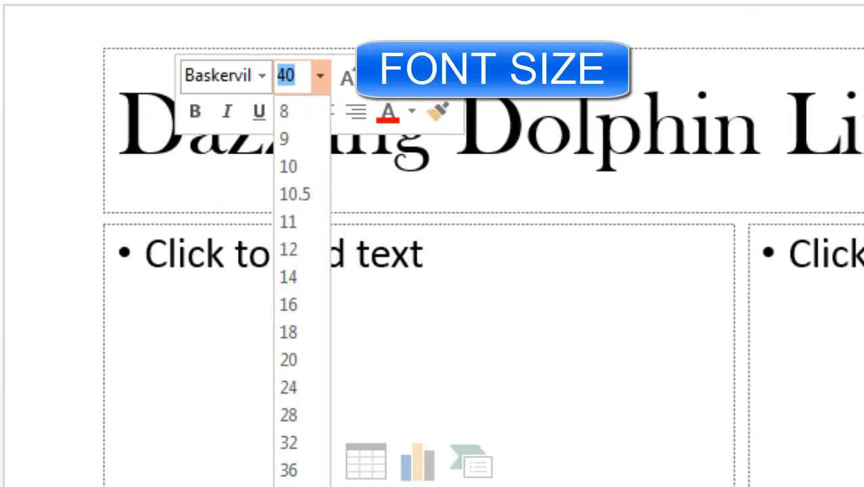
{"action": "left_click", "coordinate": [346, 76]}
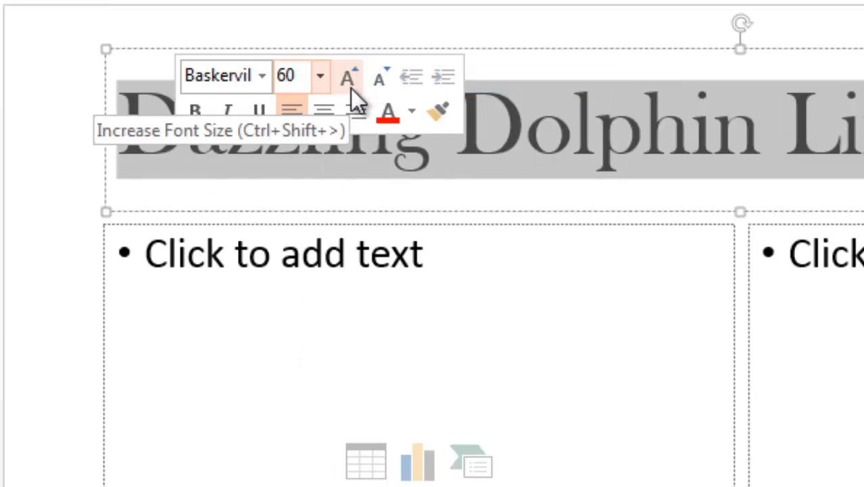
{"action": "left_click", "coordinate": [346, 77]}
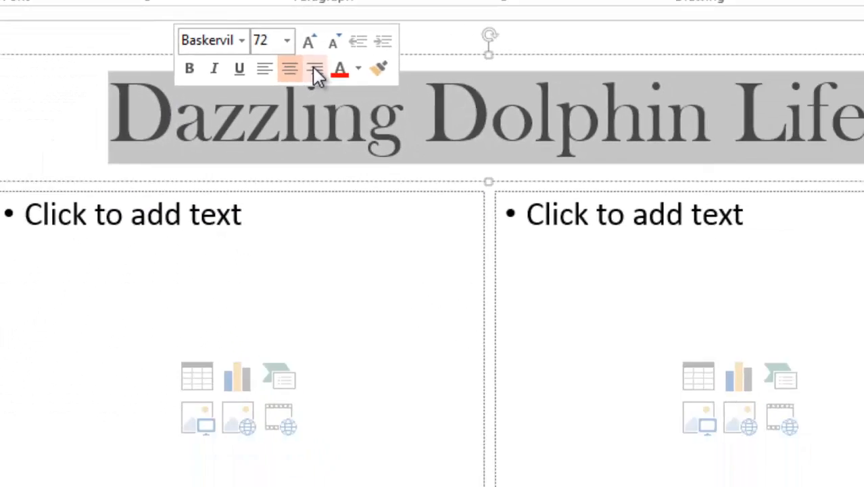
Center the 72-point title across the slide.
{"action": "left_click", "coordinate": [314, 67]}
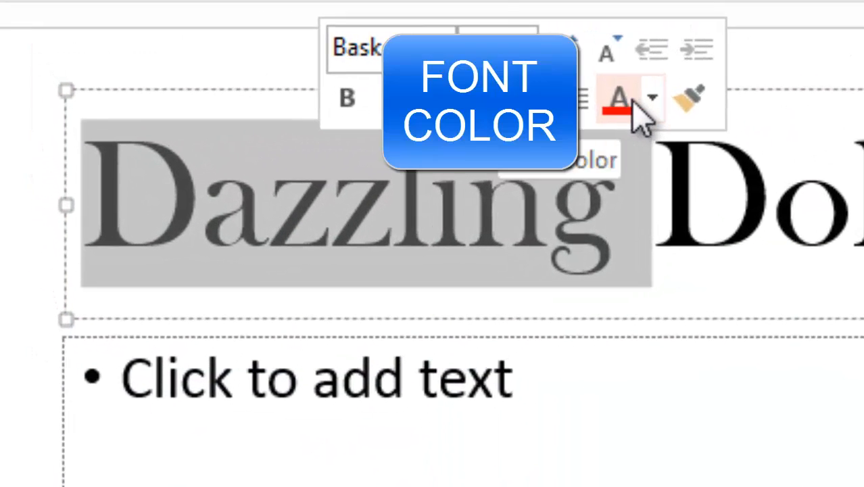
Color the title text orange from the Font Color choices.
{"action": "left_click", "coordinate": [652, 97]}
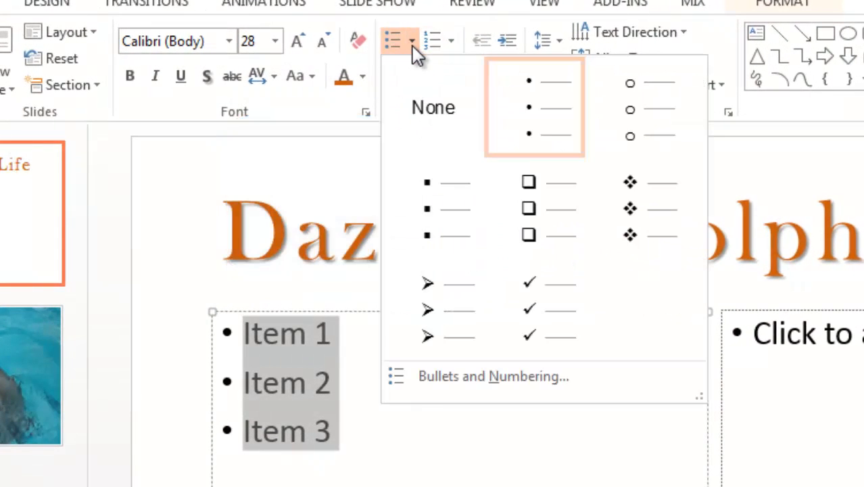
Apply Arrow Bullets to the Item 1, Item 2 and Item 3 lines.
{"action": "left_click", "coordinate": [427, 283]}
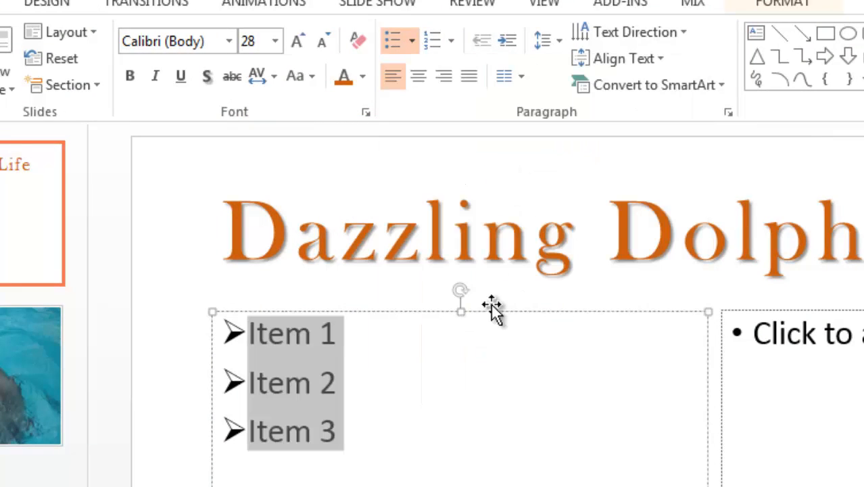
{"action": "mouse_move", "coordinate": [416, 65]}
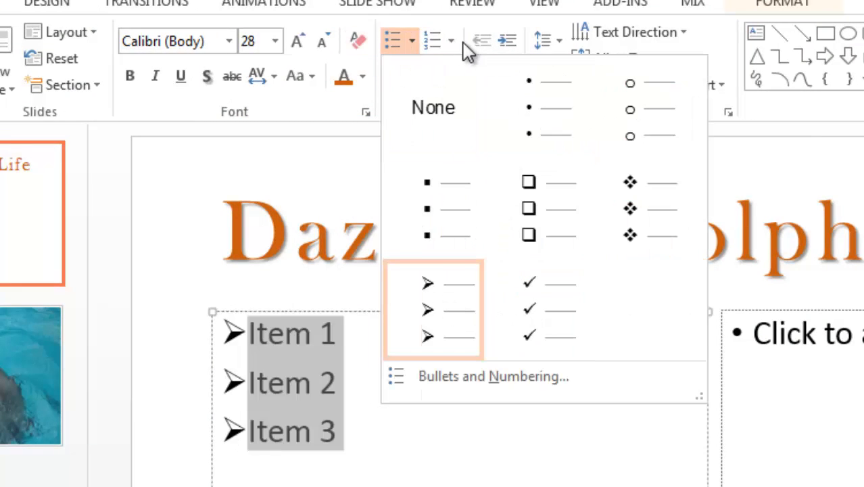
{"action": "left_click", "coordinate": [451, 40]}
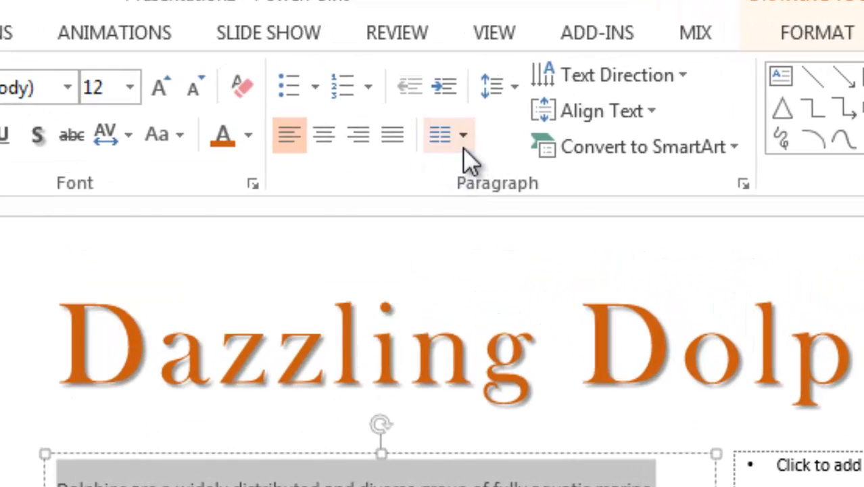
Set the dolphin paragraph to flow in Two Columns.
{"action": "left_click", "coordinate": [462, 134]}
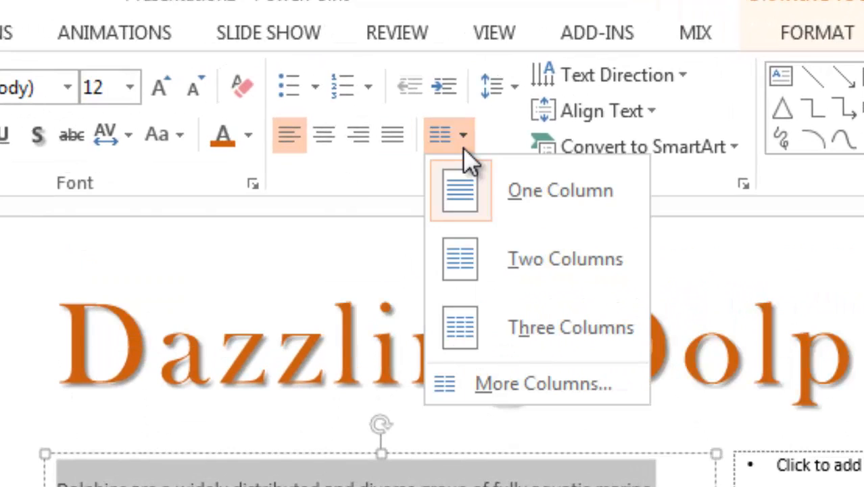
{"action": "left_click", "coordinate": [441, 136]}
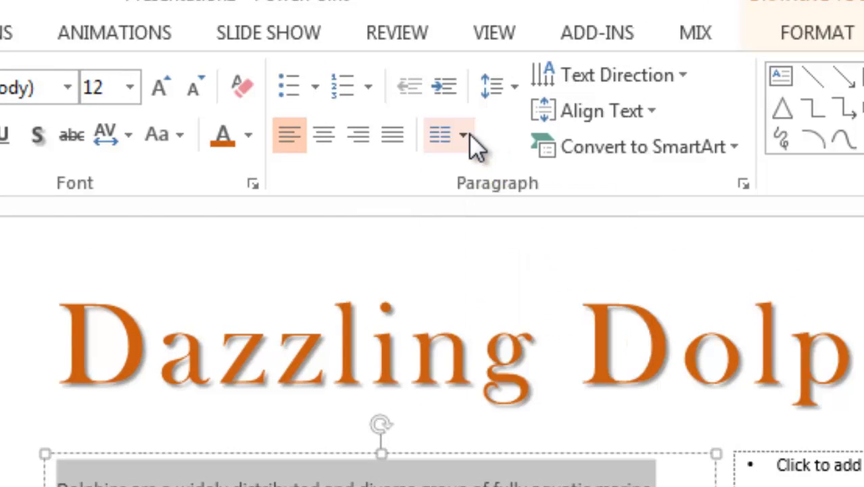
{"action": "mouse_move", "coordinate": [441, 135]}
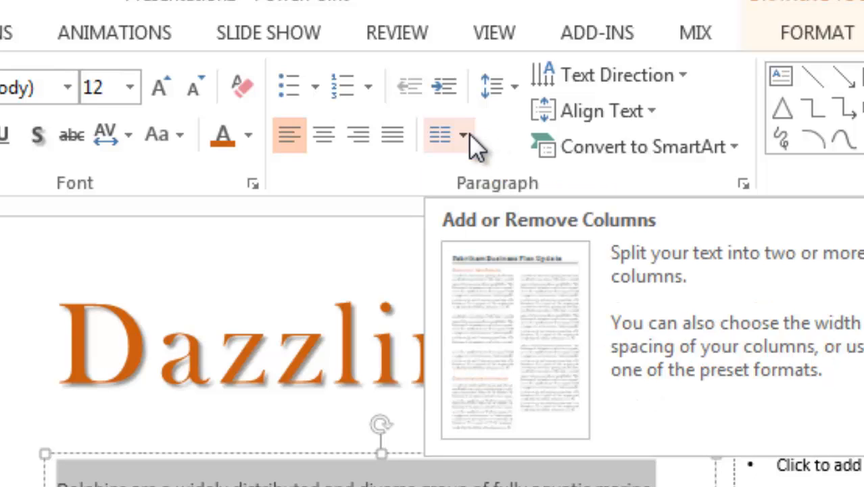
{"action": "left_click", "coordinate": [449, 135]}
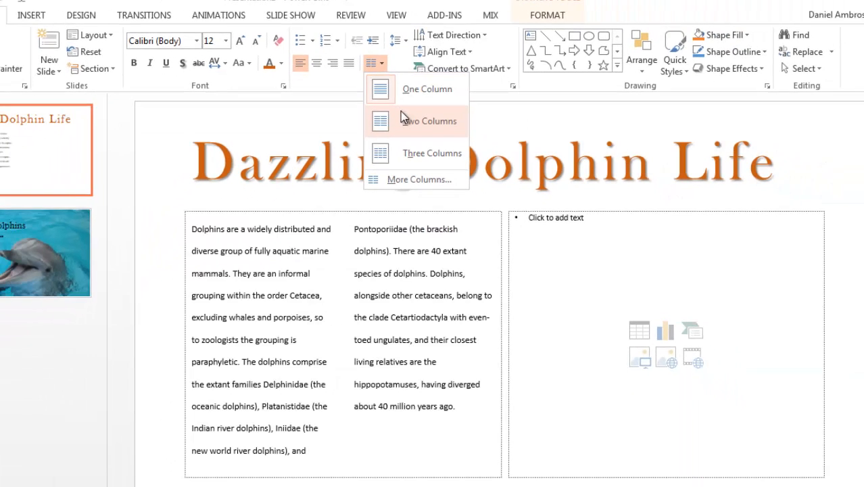
{"action": "left_click", "coordinate": [428, 120]}
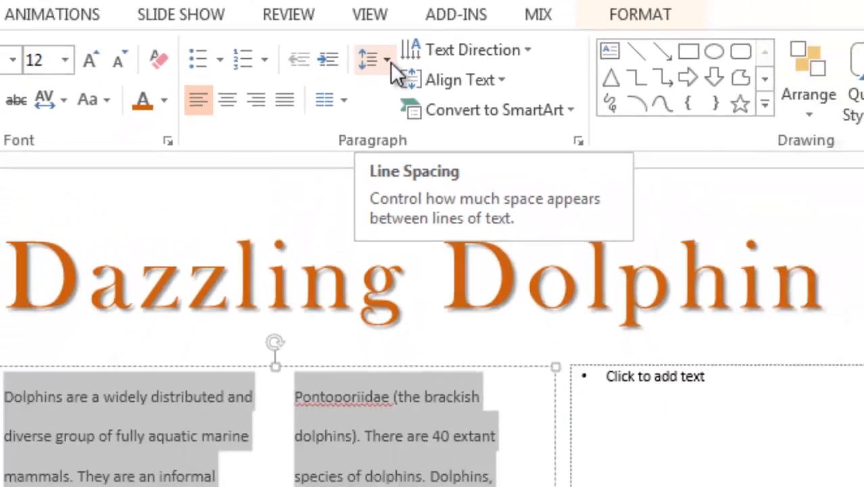
Apply 2.0 line spacing to the two-column dolphin text.
{"action": "left_click", "coordinate": [368, 60]}
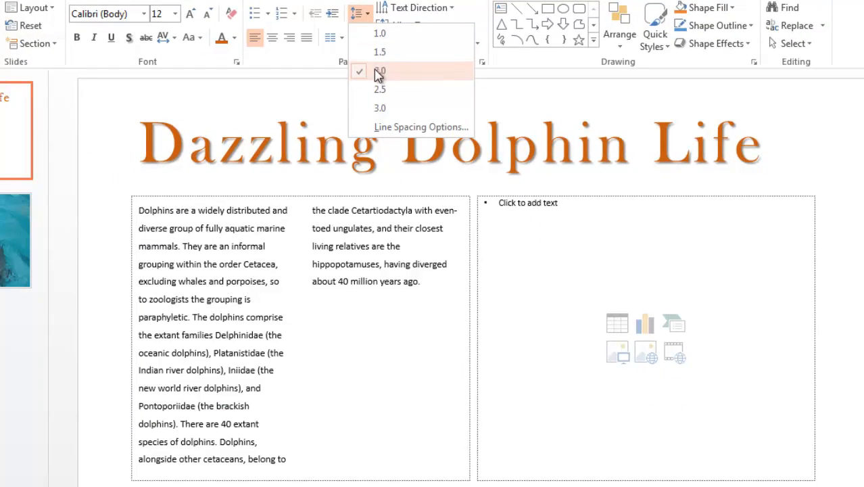
{"action": "left_click", "coordinate": [379, 70]}
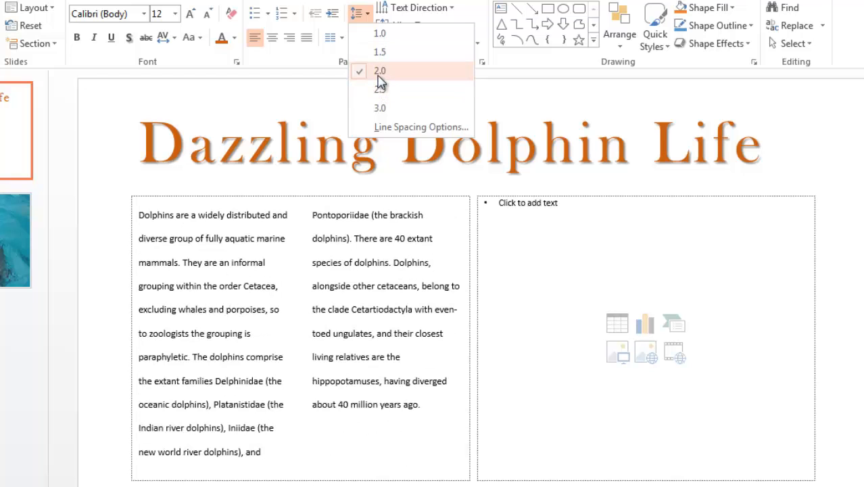
{"action": "left_click", "coordinate": [378, 70]}
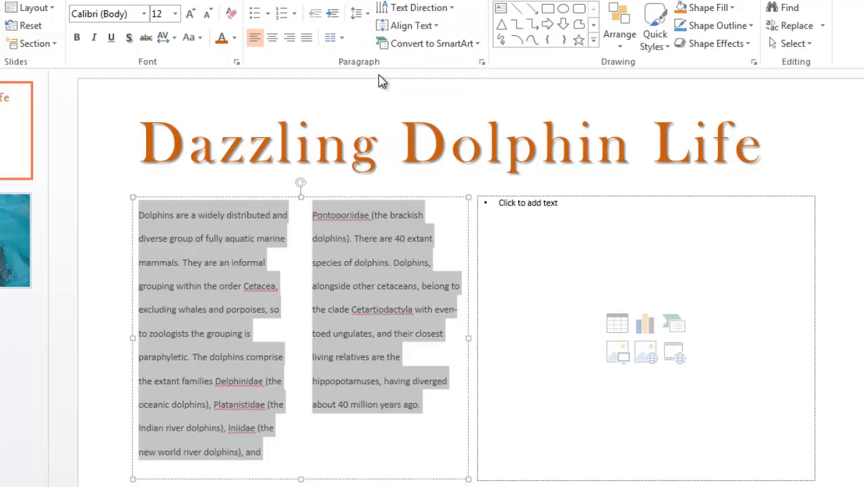